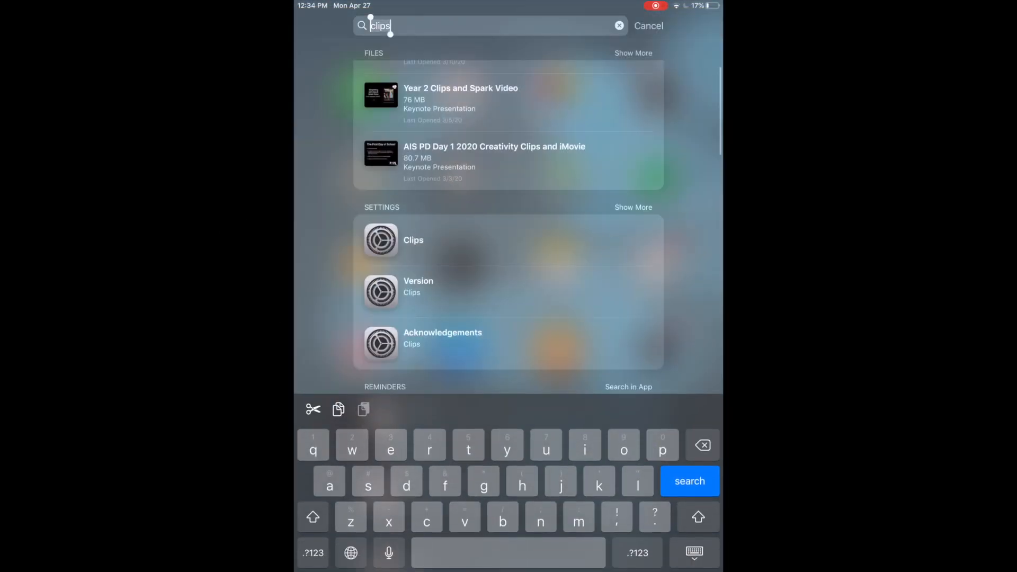
Search Spotlight for 'clips' and open the Clips app to its Posters gallery.
click(689, 480)
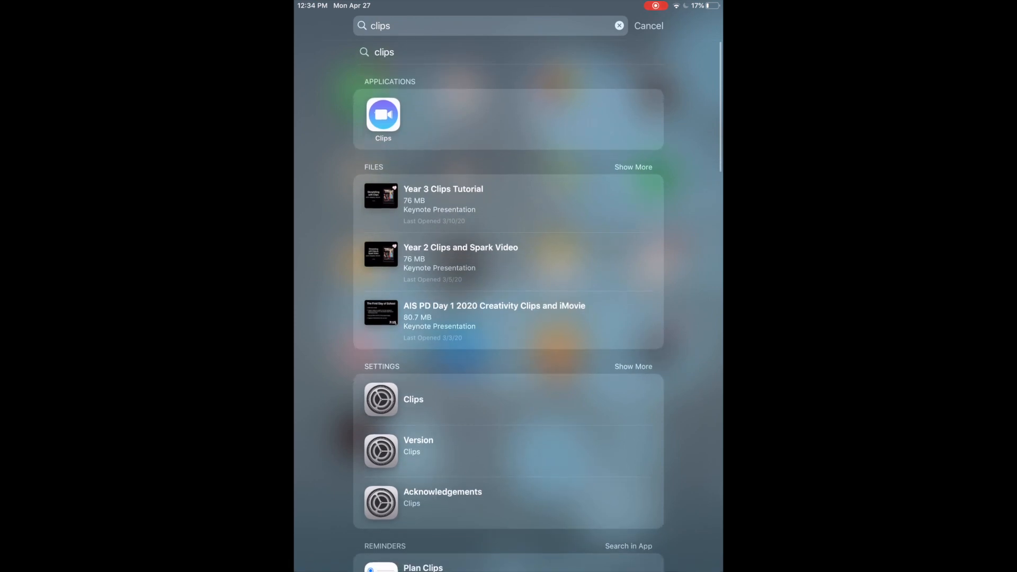
click(382, 115)
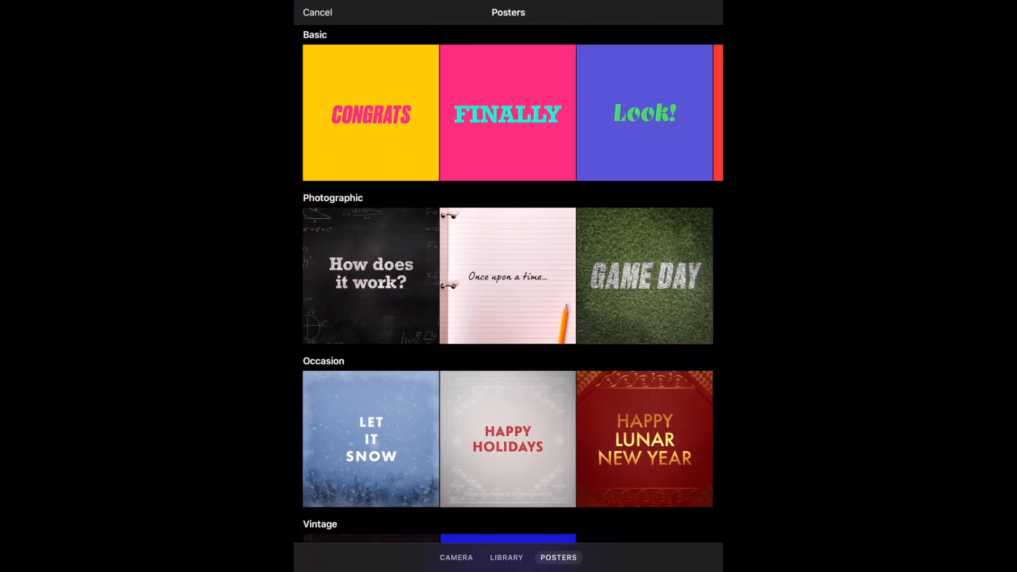
click(370, 113)
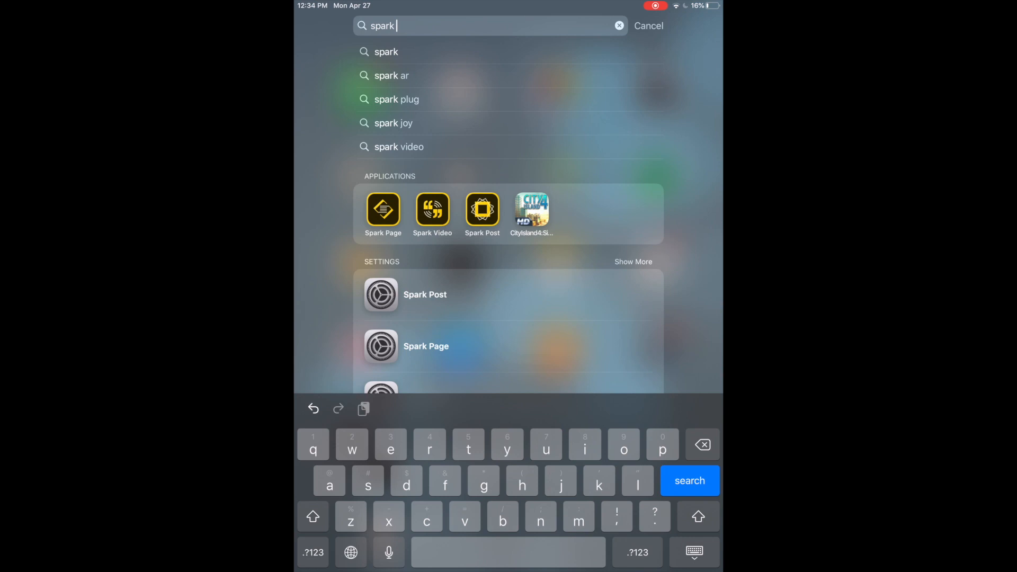
Launch Spark Video from the Spotlight 'spark' results to reach the Adobe sign-in.
click(433, 209)
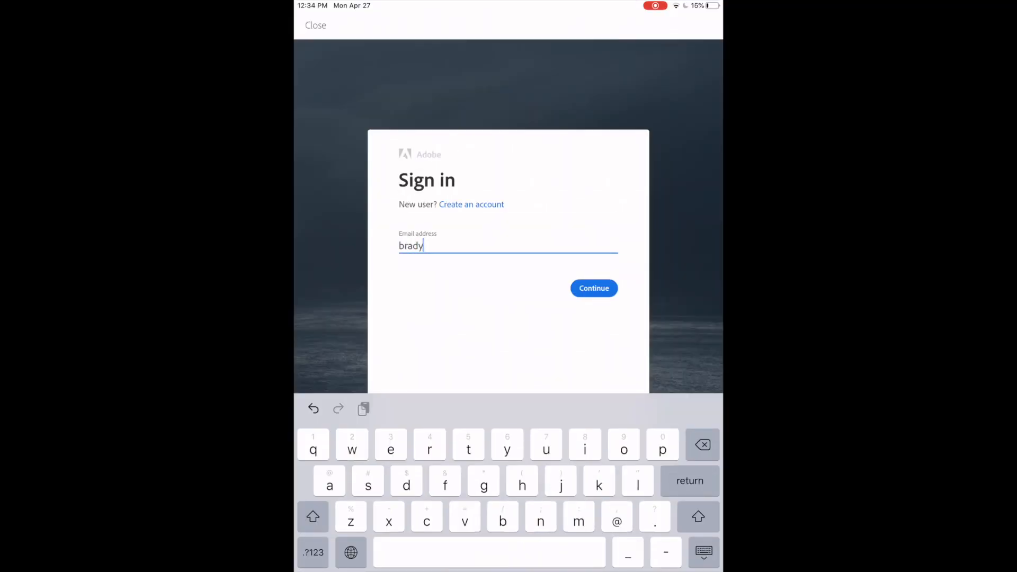
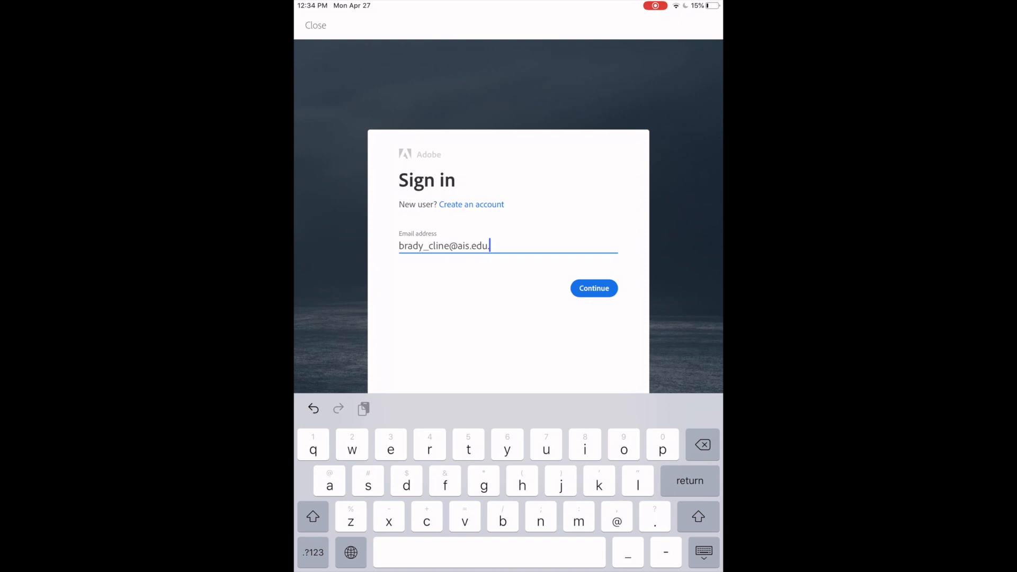
click(592, 288)
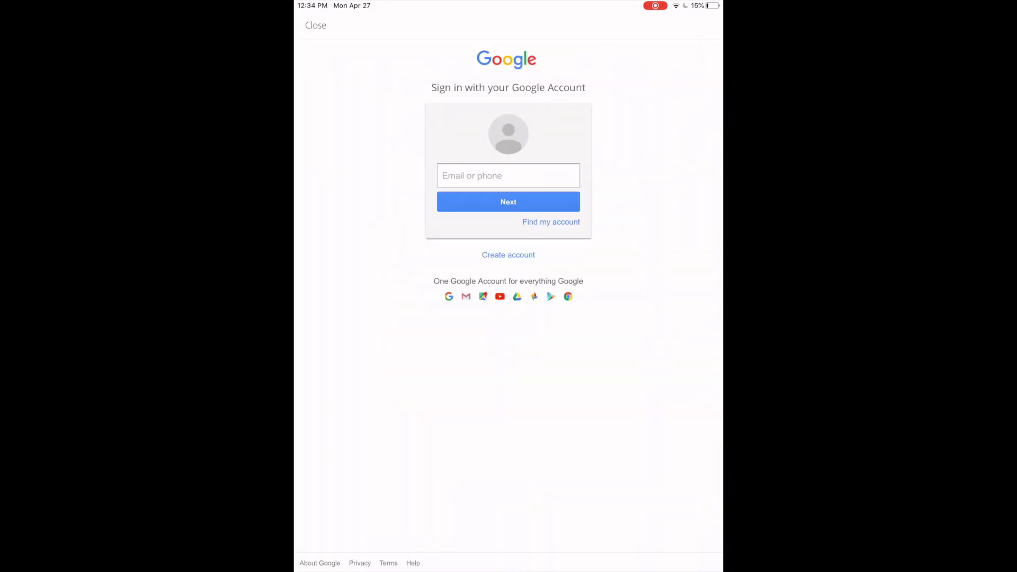
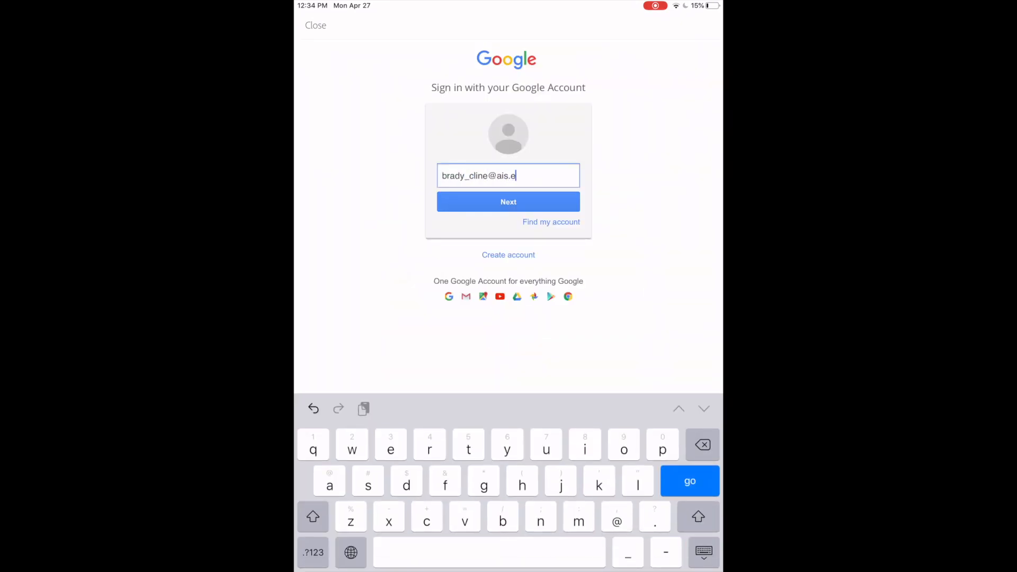
click(507, 201)
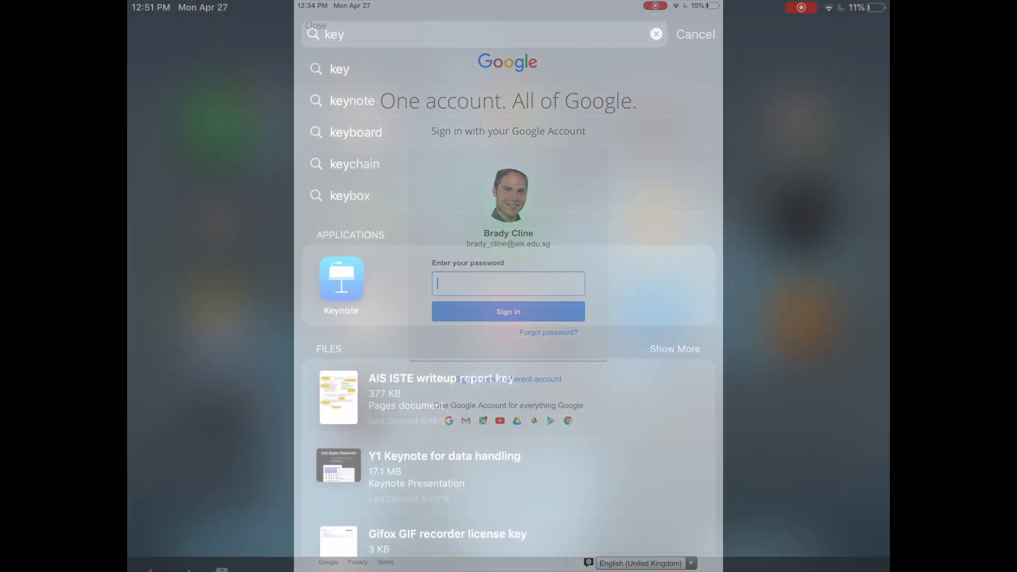
Find Keynote via a 'key' Spotlight search, then open the Self Service app.
click(341, 284)
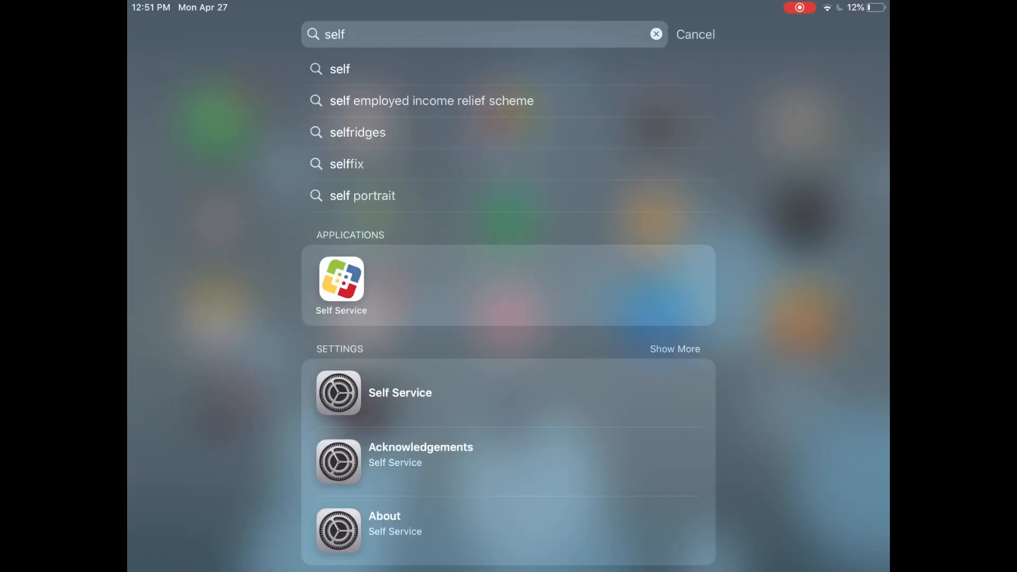
click(341, 286)
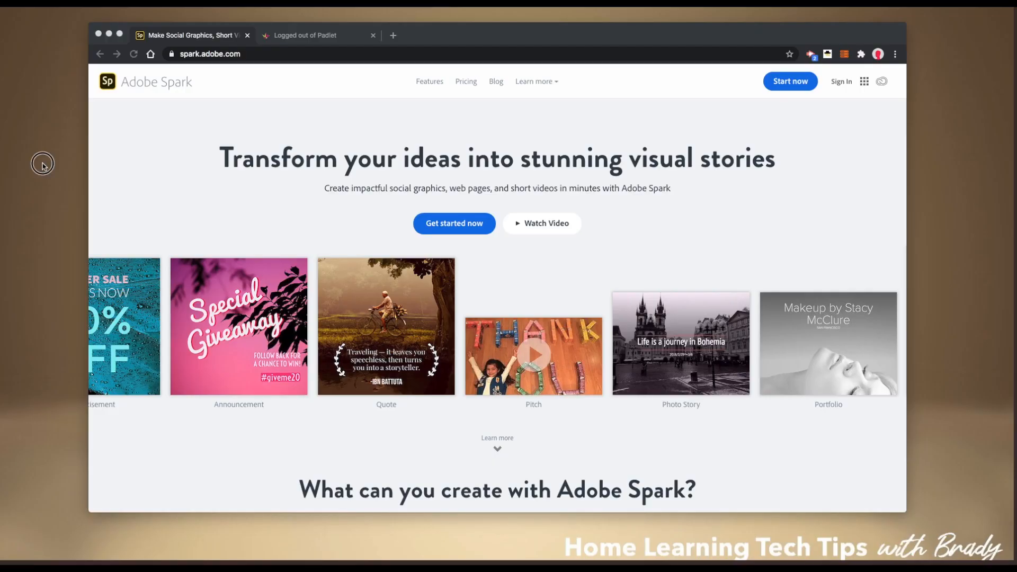
mouse_move(223, 54)
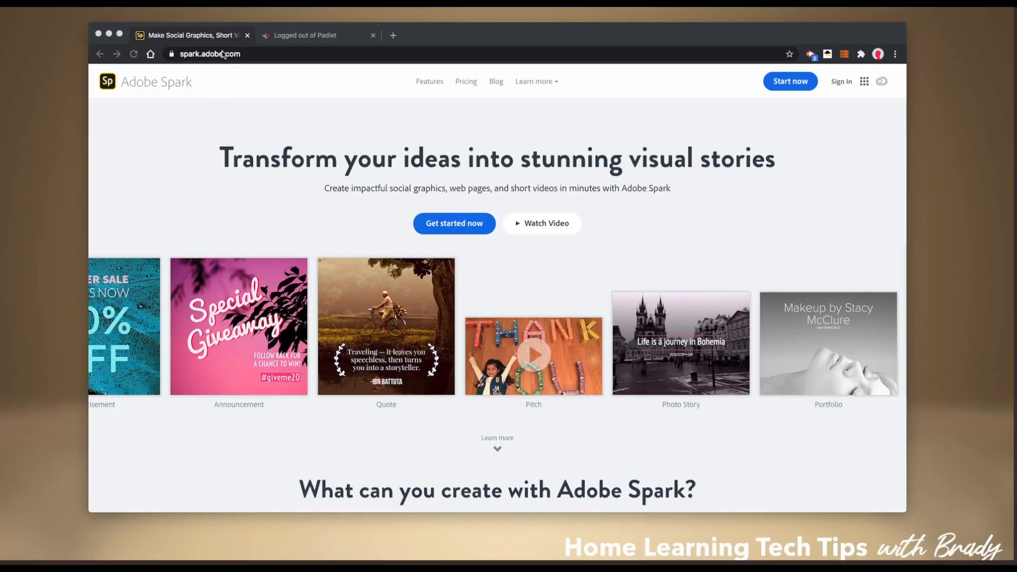
mouse_move(431, 144)
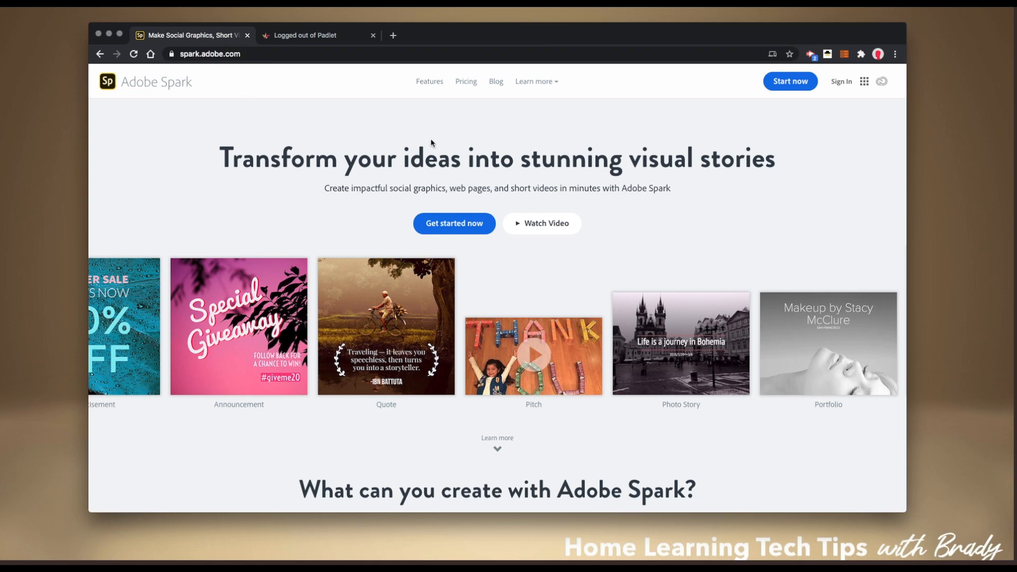
Sign in to Adobe Spark as a school user through Google with the school account.
click(841, 81)
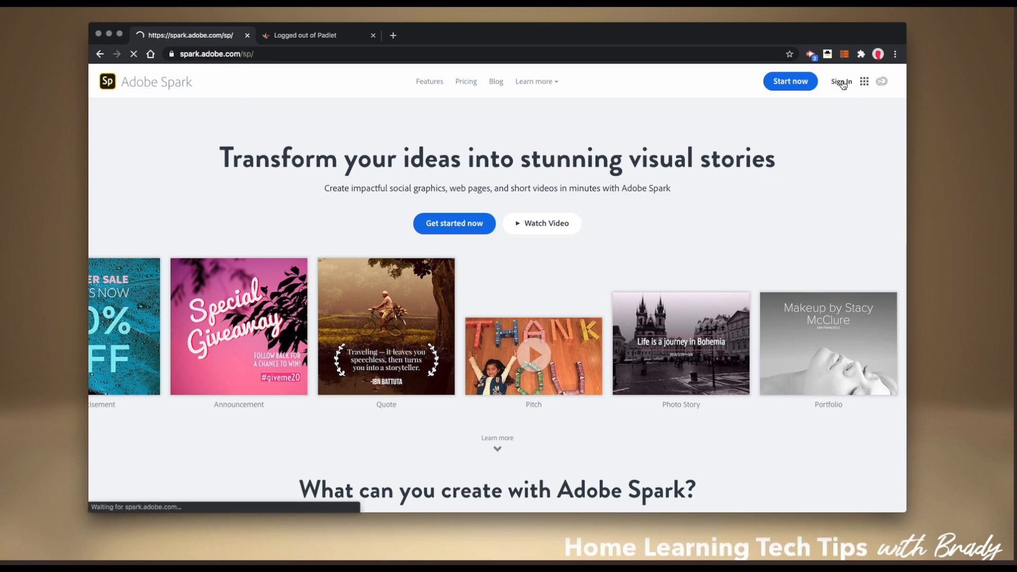
click(841, 81)
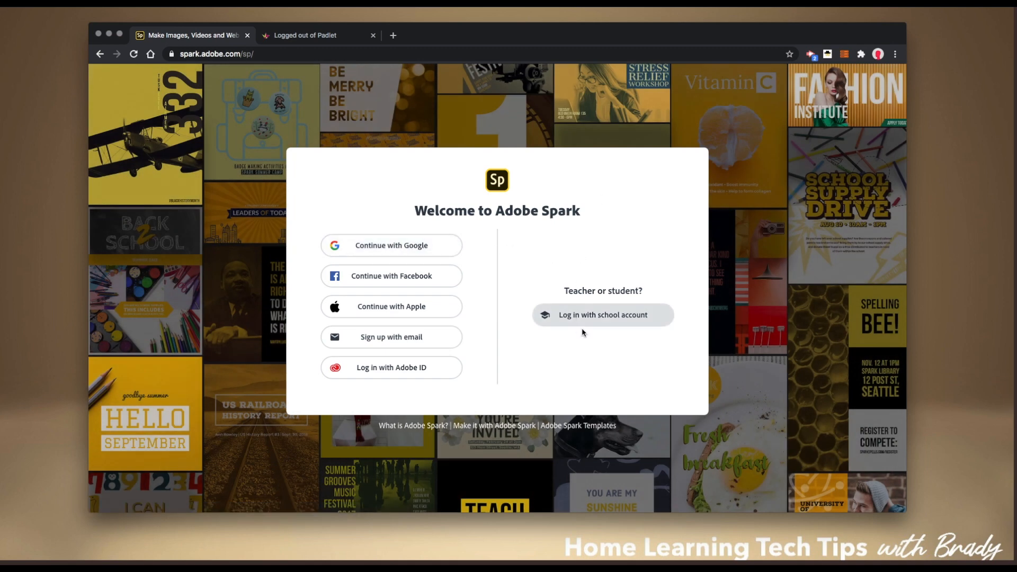
click(602, 314)
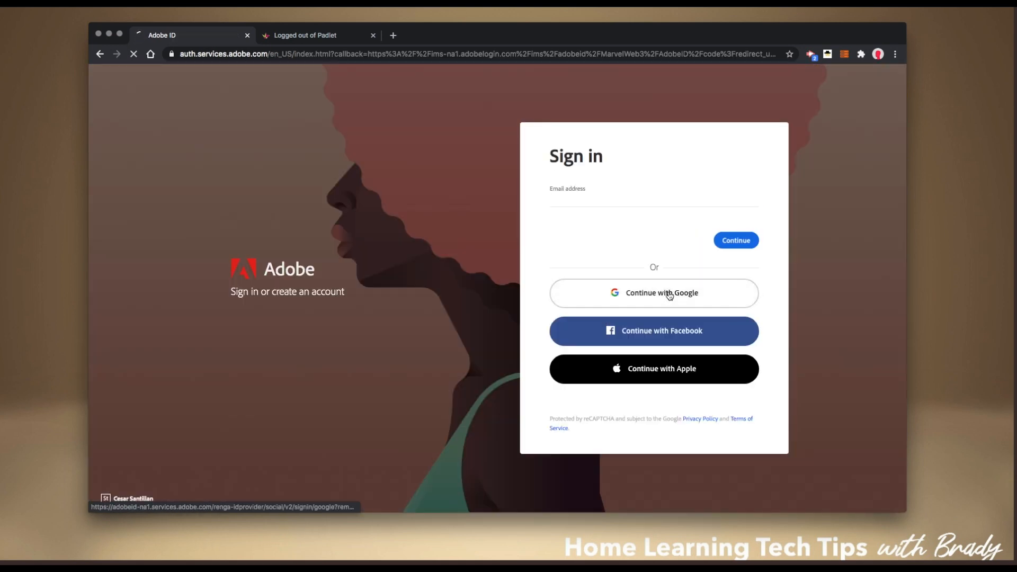
click(653, 292)
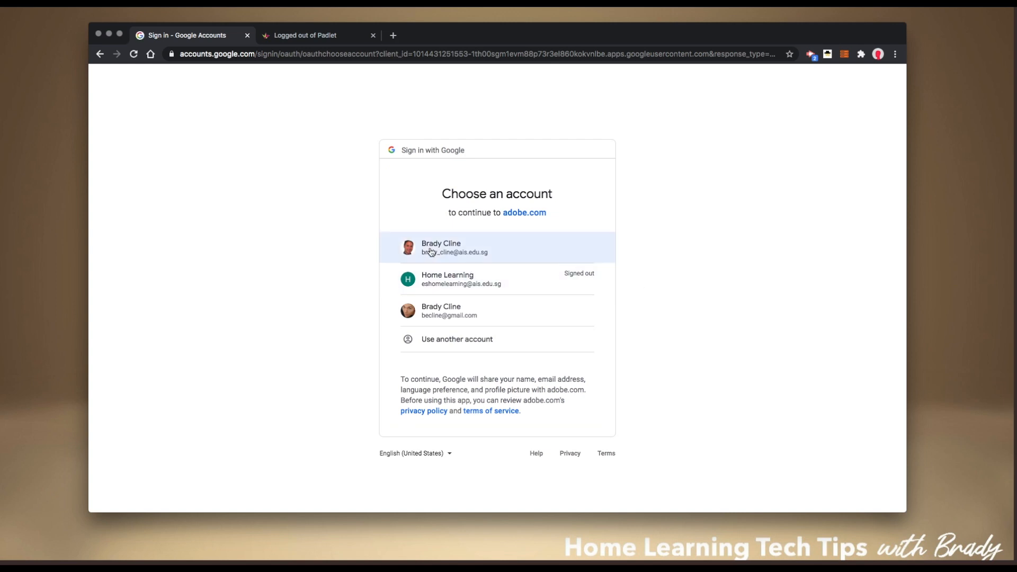
click(454, 248)
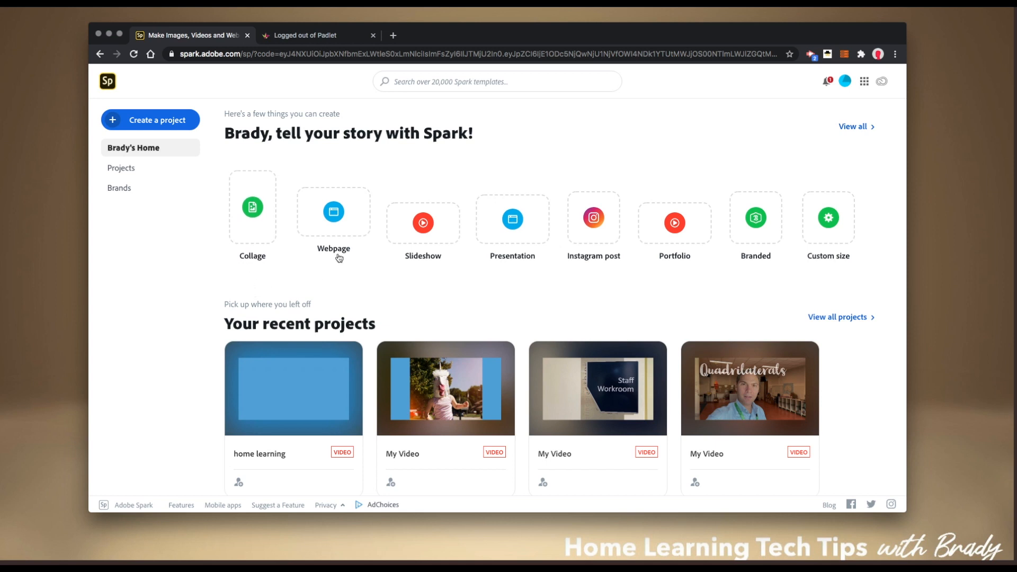
mouse_move(349, 279)
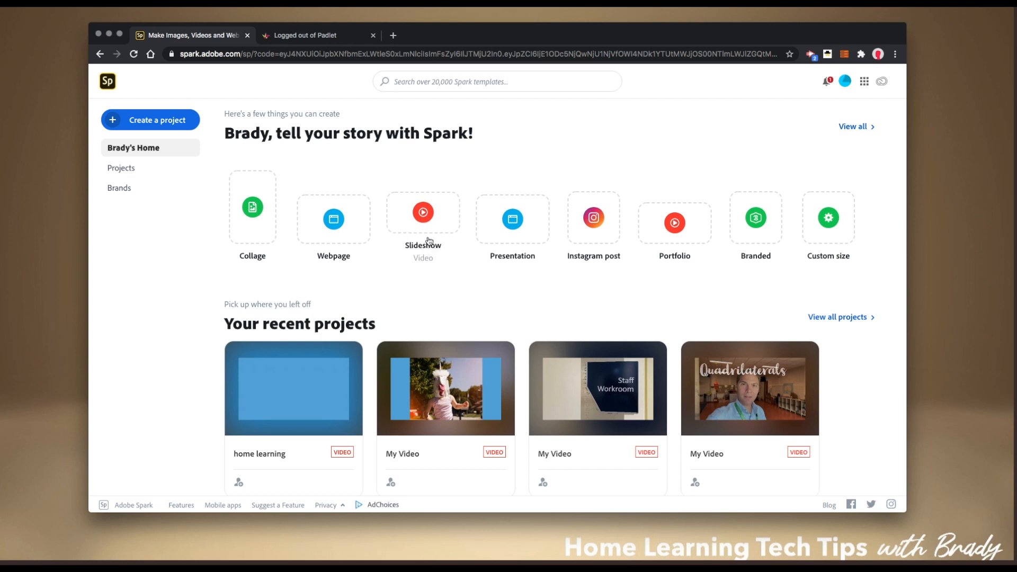
Create a Slideshow video titled 'ais!' and enter its editor.
click(422, 212)
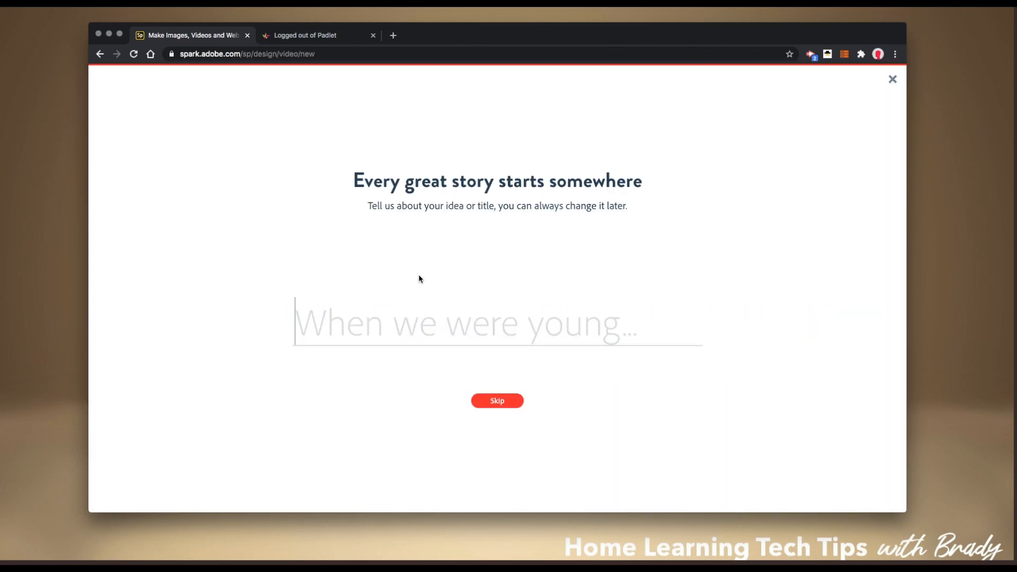
text(ais)
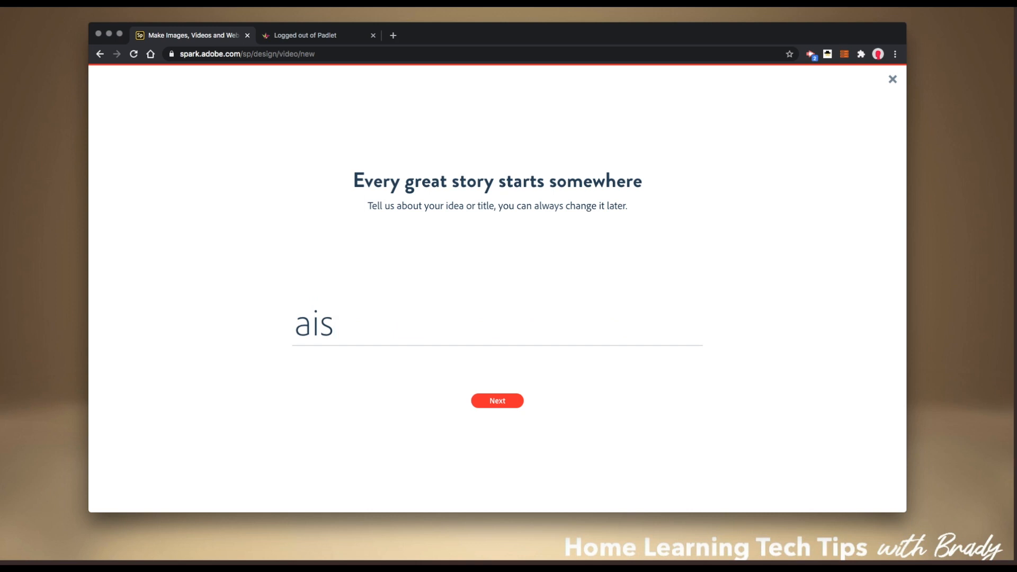
click(496, 401)
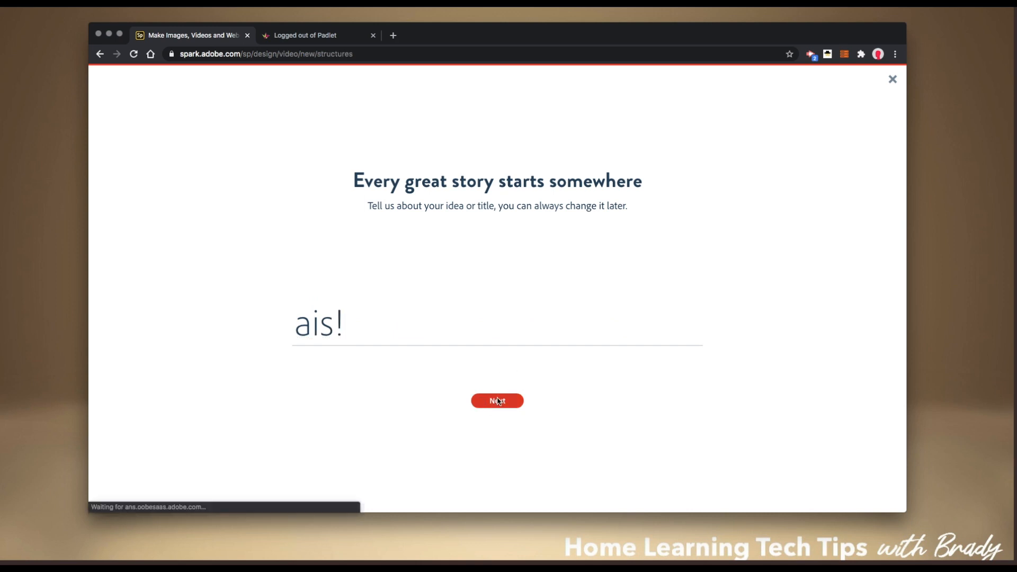
click(497, 401)
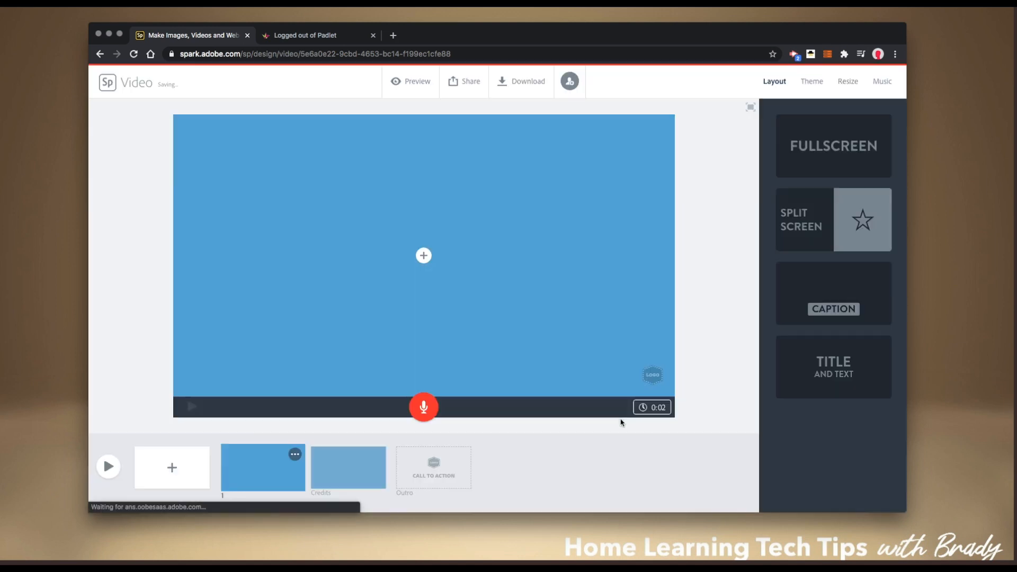
mouse_move(423, 407)
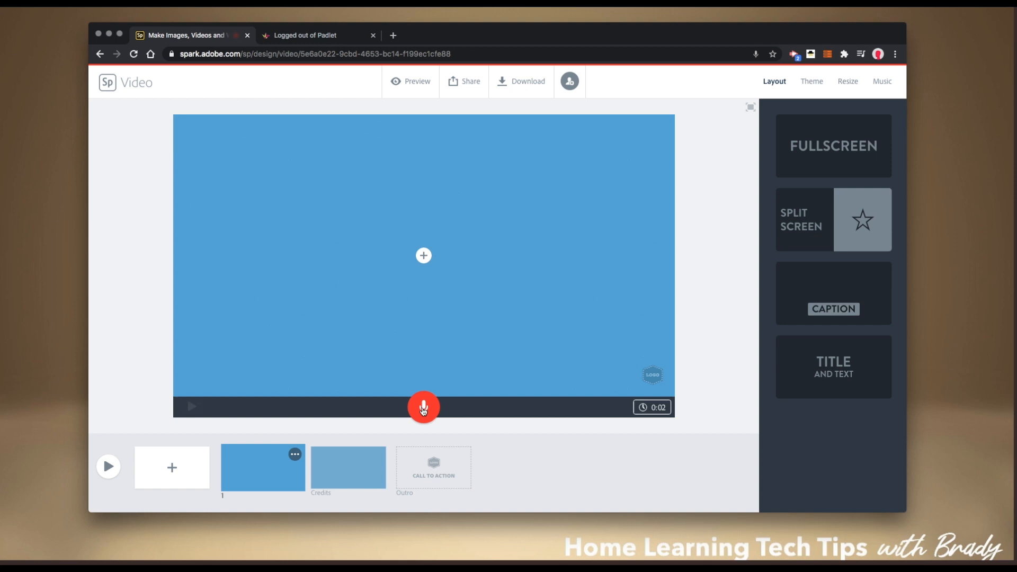
Try a voiceover, dismiss the mic error, apply Split Screen, start the download, then go to Padlet.
click(422, 408)
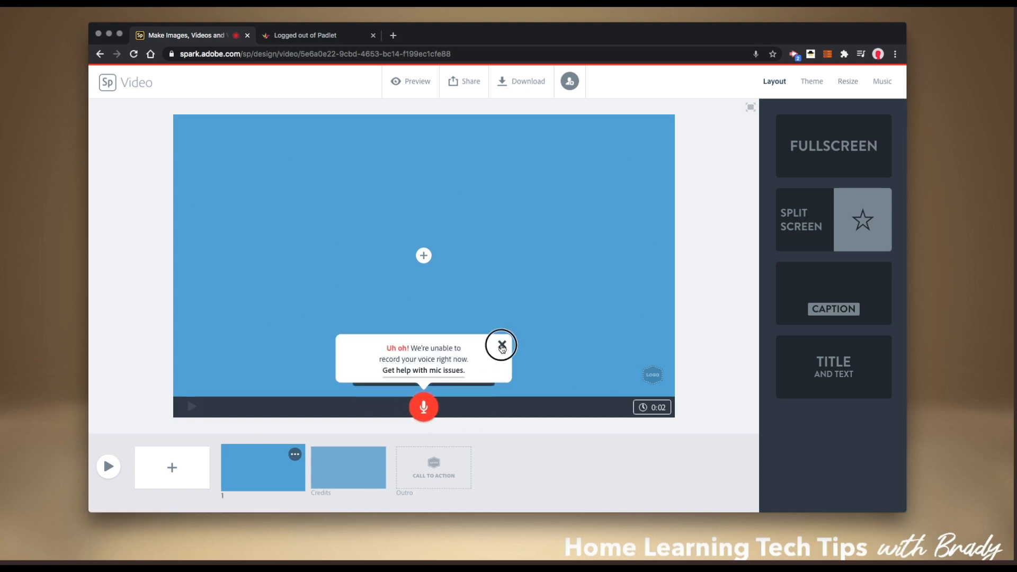
click(499, 346)
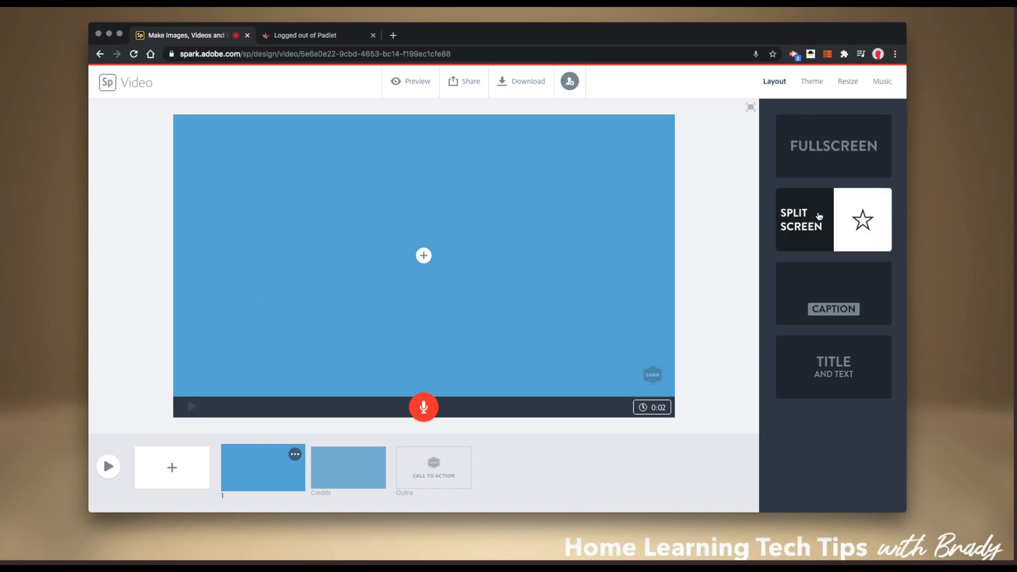
click(800, 219)
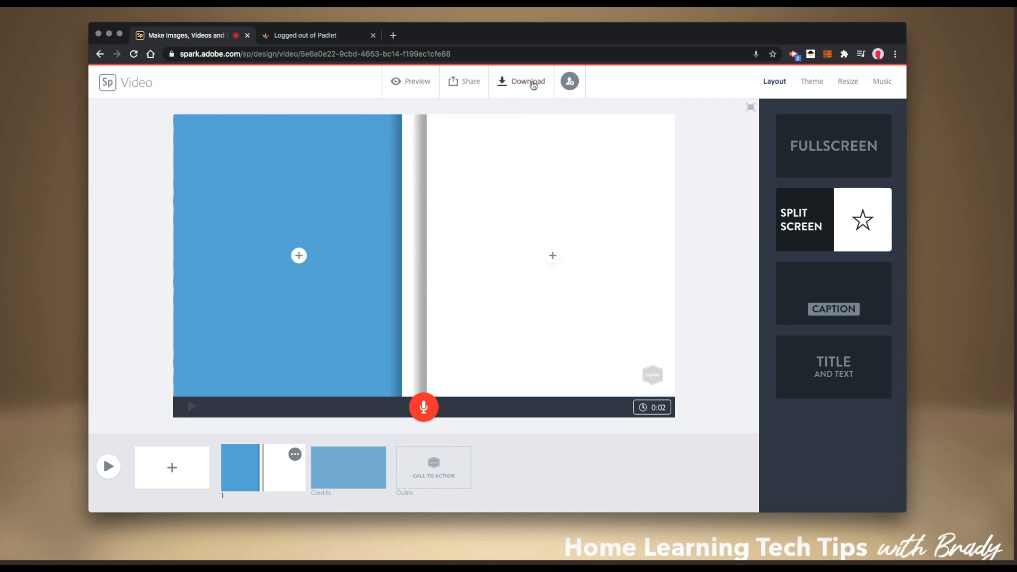
click(525, 81)
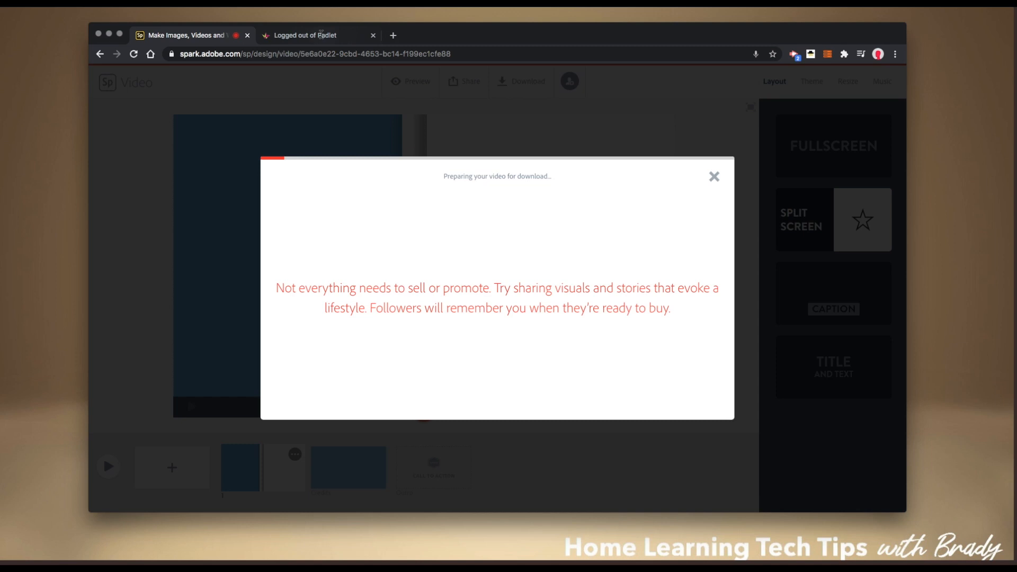
click(317, 35)
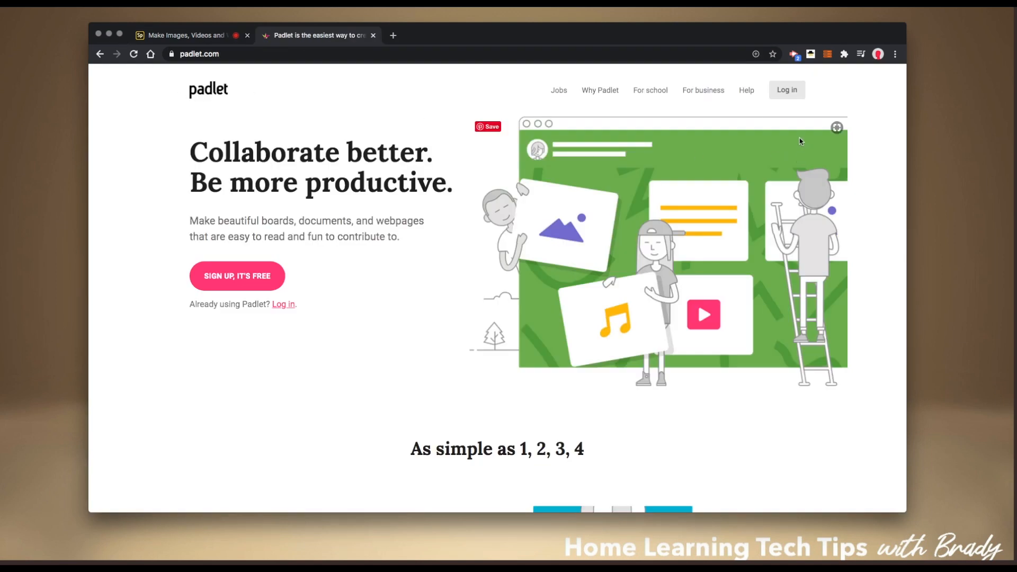
Log in to Padlet, post 'AIS is a great school!' on My brilliant wall, and view Share options.
click(786, 90)
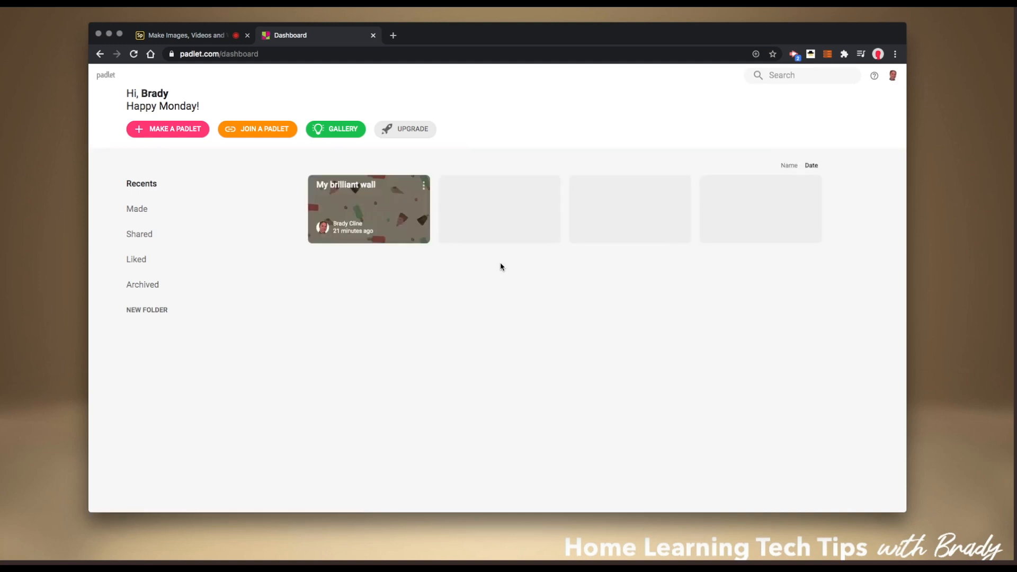
click(367, 208)
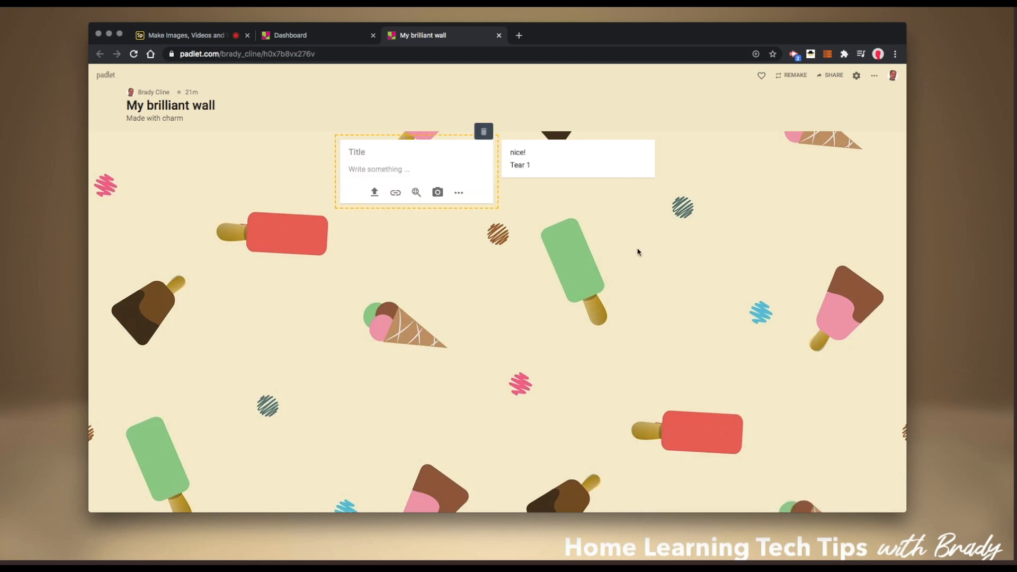
mouse_move(408, 162)
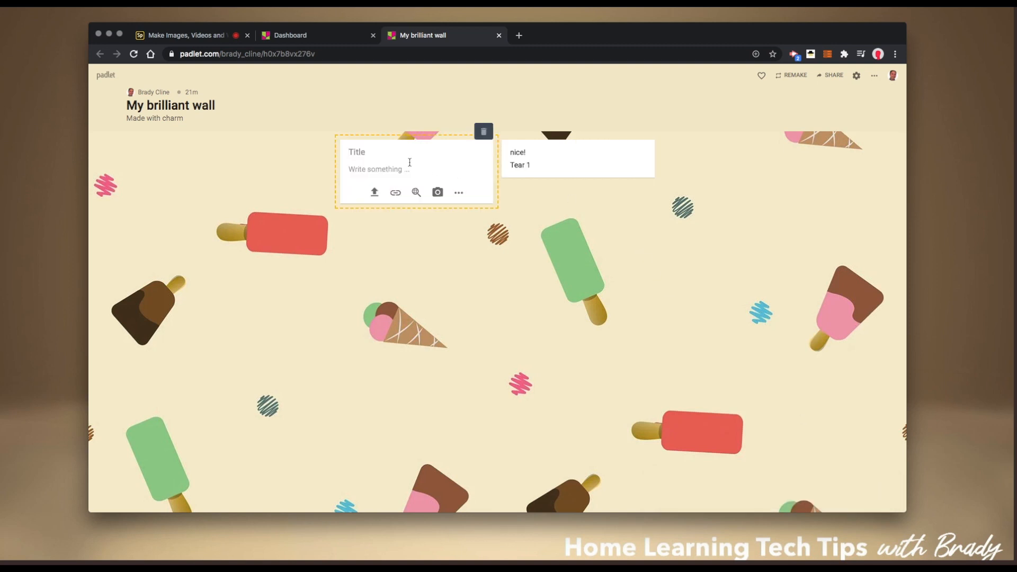
text(AIS is a great school!)
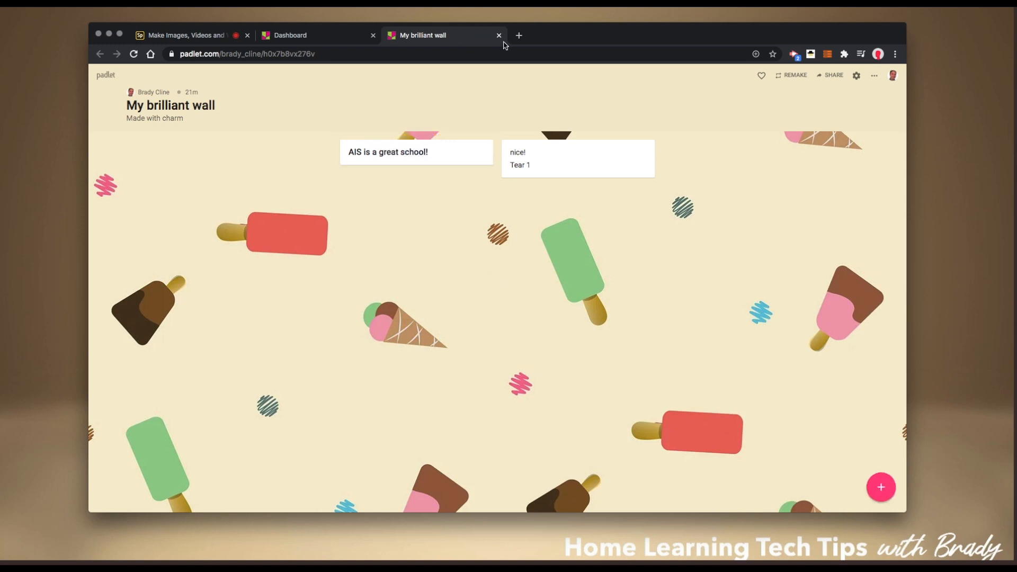
click(833, 75)
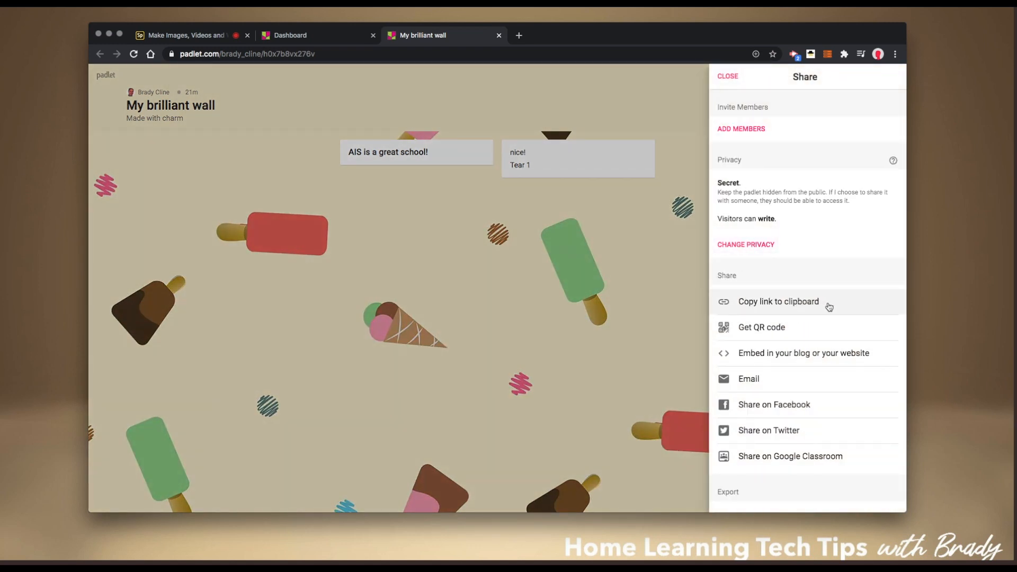
scroll(down, 3)
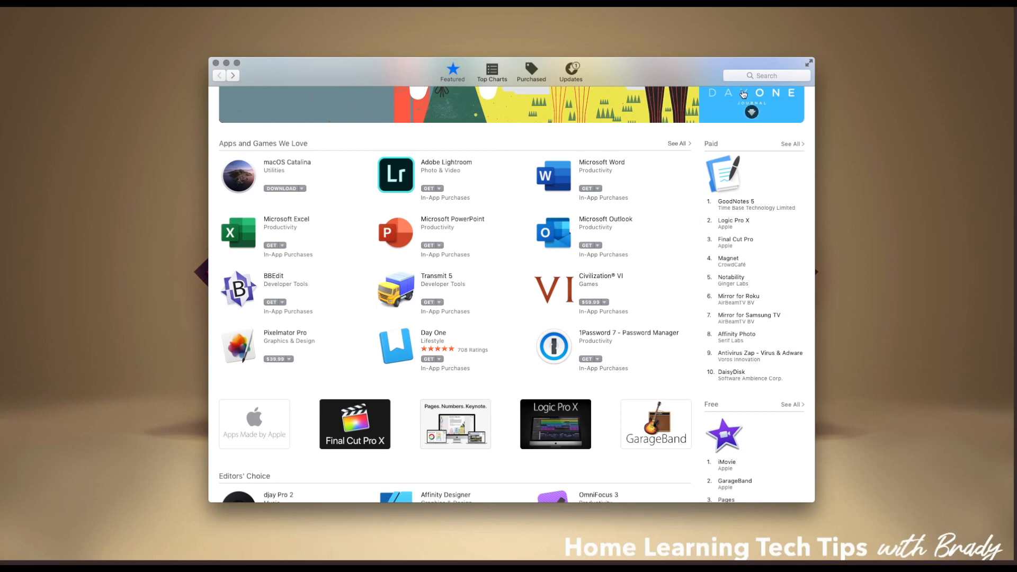
Search the Mac App Store for 'keynote' and open the Keynote result.
text(keyno)
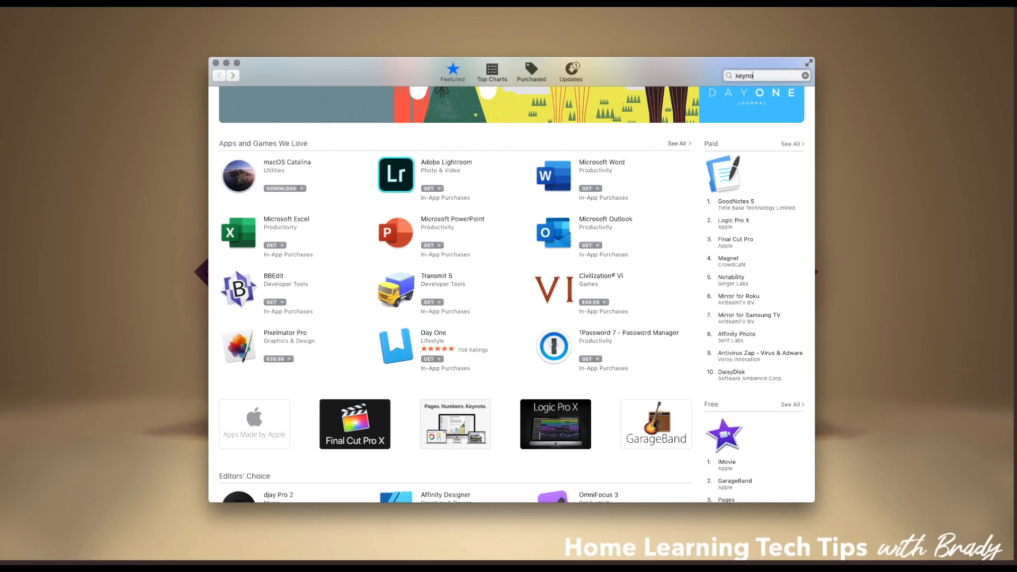
key(Return)
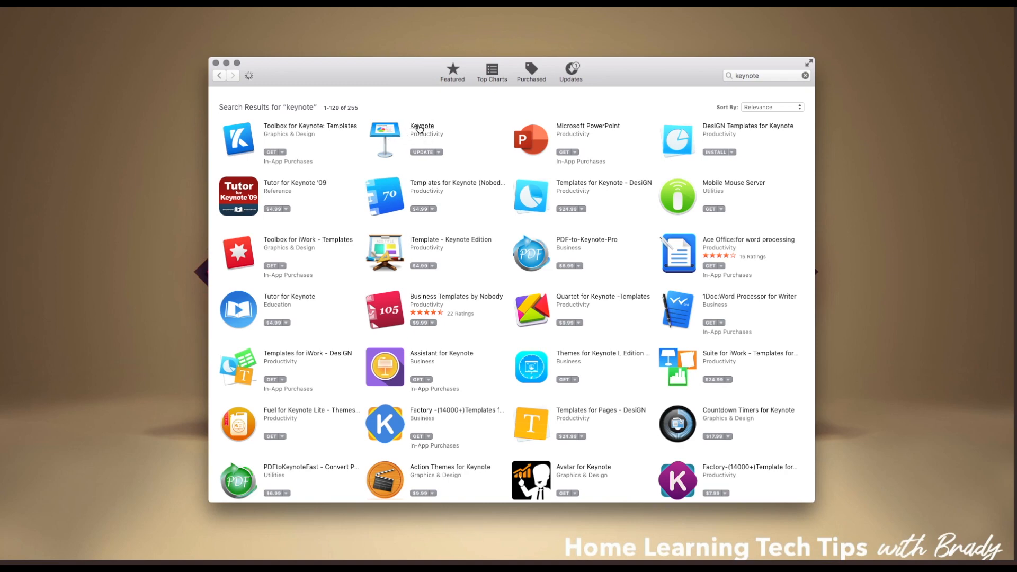
click(421, 126)
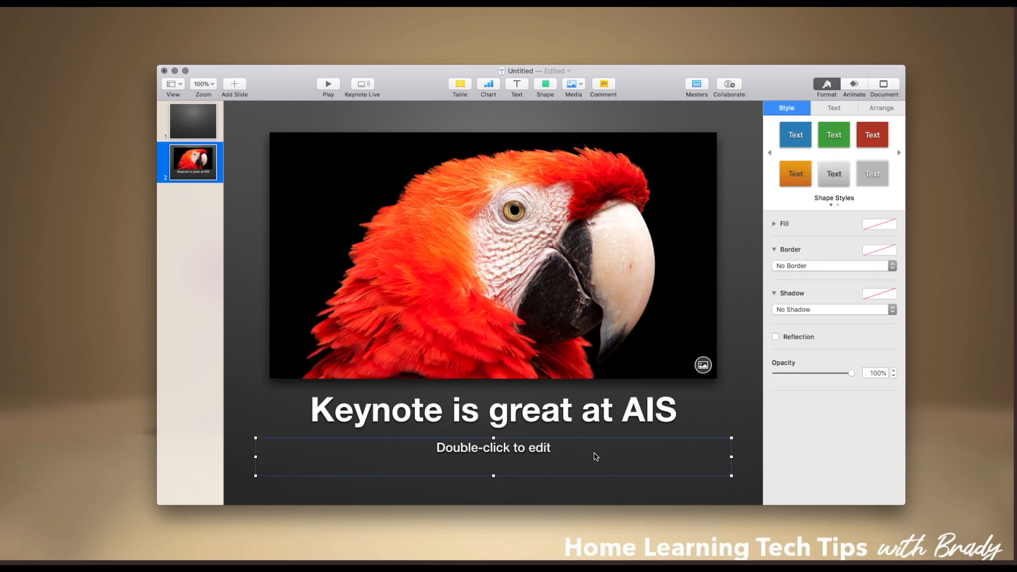
Add the subtitle 'Fun too!', open Export To, then enter an Apple ID on iCloud sign-in.
double_click(492, 447)
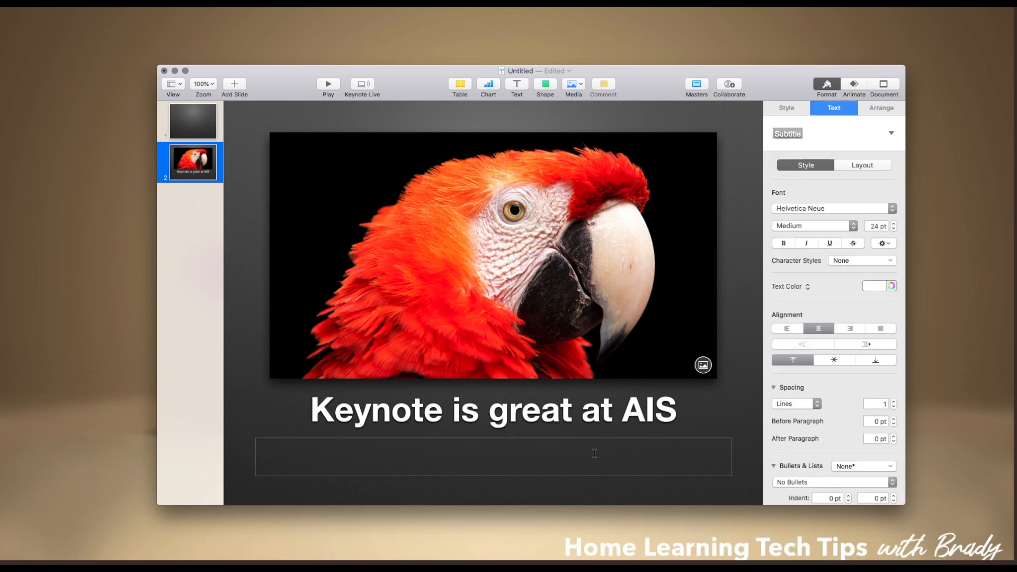
text(Fun too!)
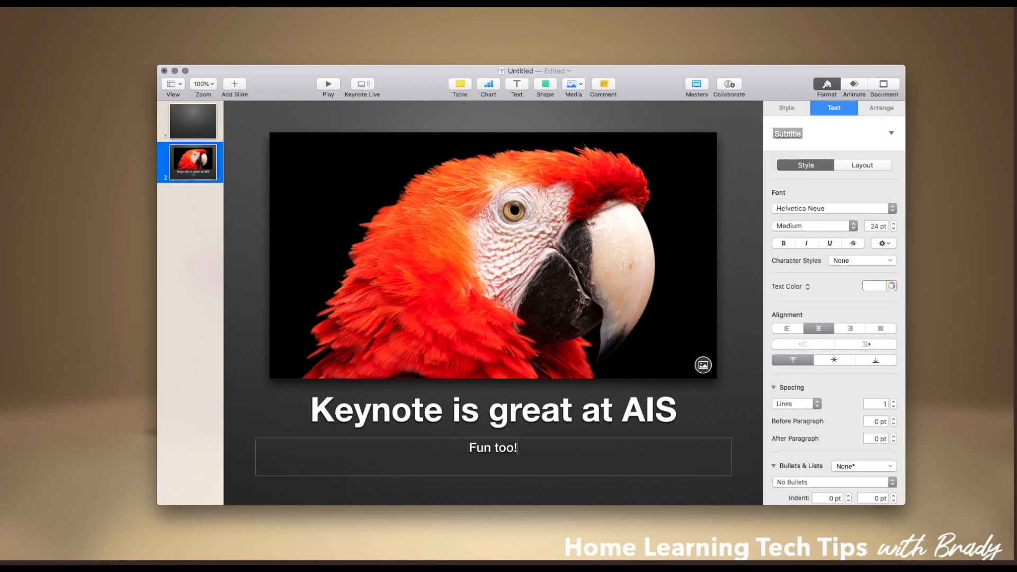
click(246, 405)
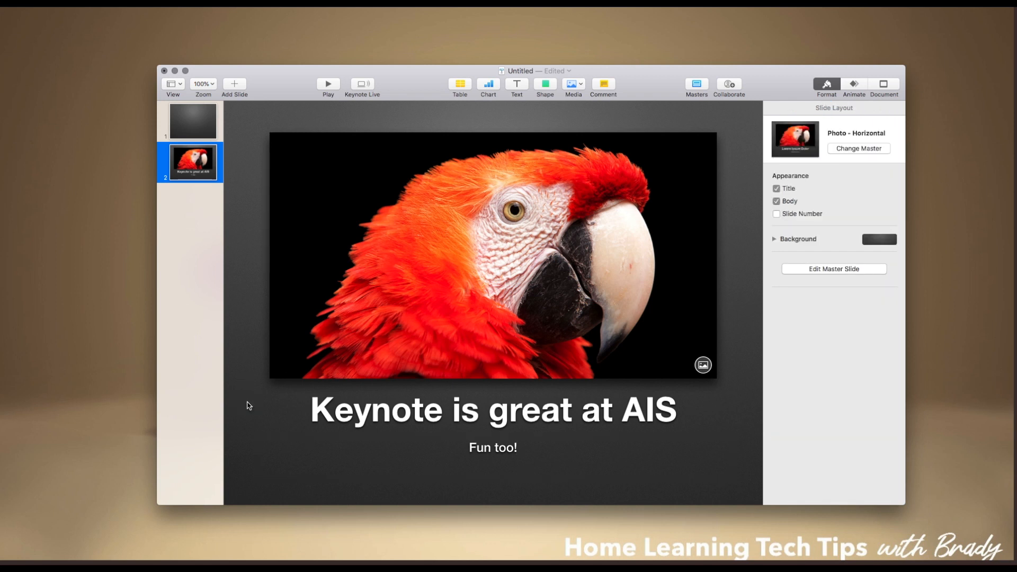
mouse_move(358, 181)
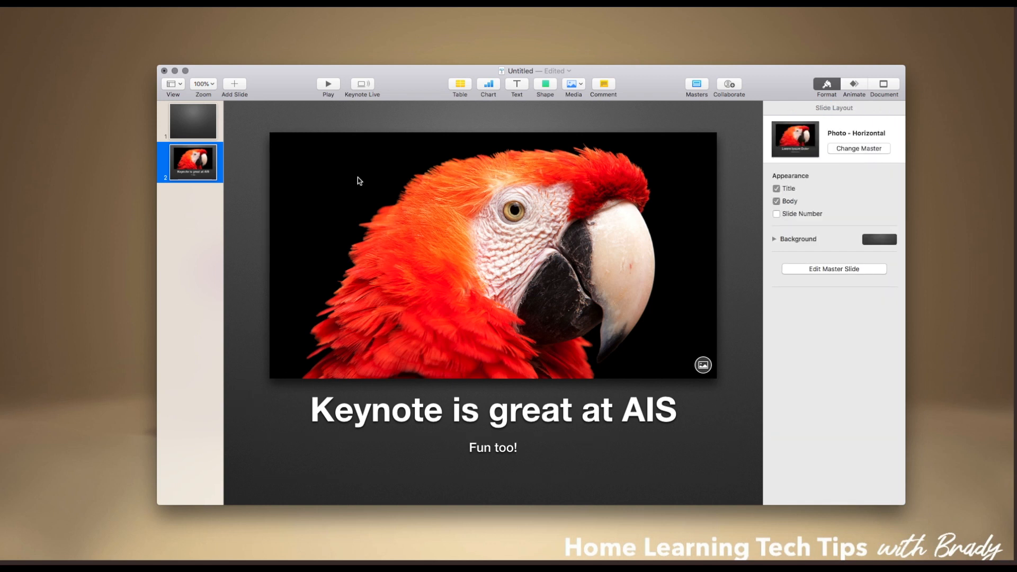
mouse_move(142, 57)
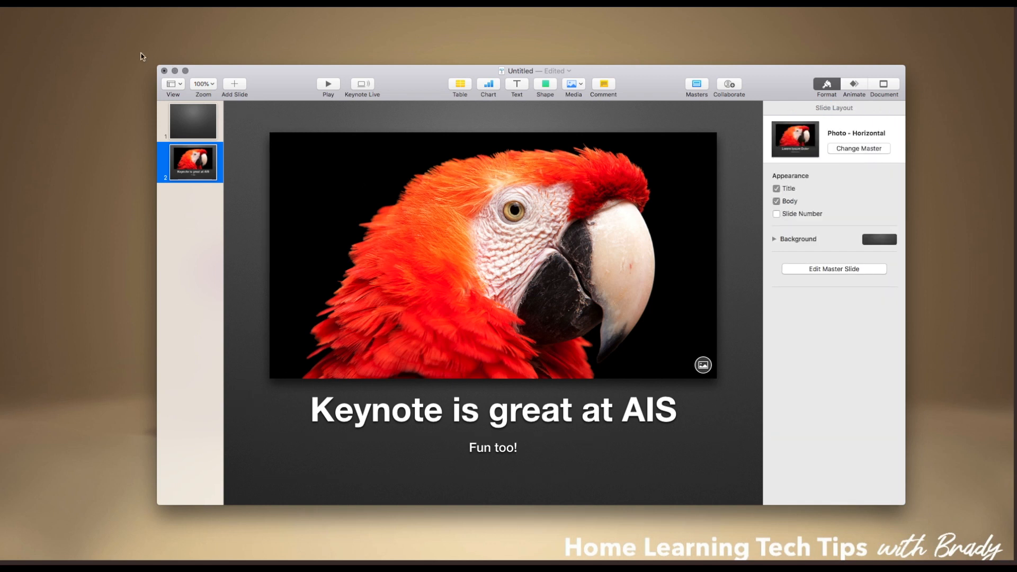
click(87, 109)
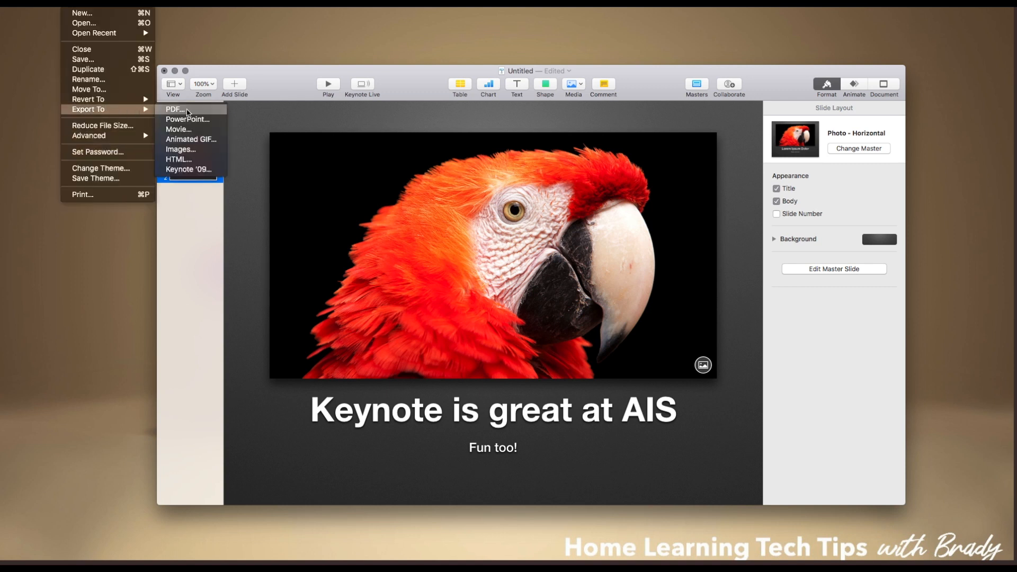
mouse_move(178, 129)
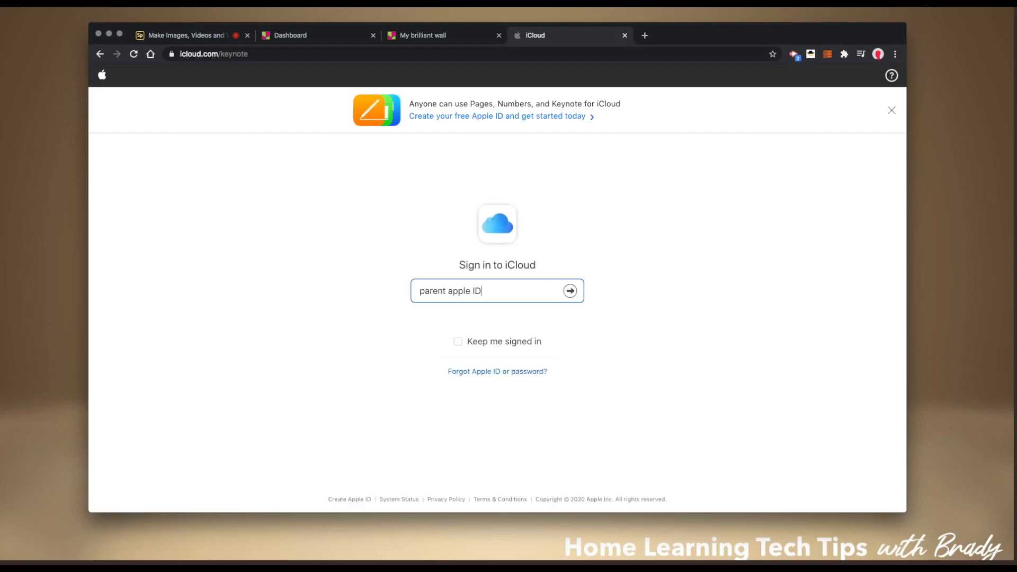
text(????@icloud.com)
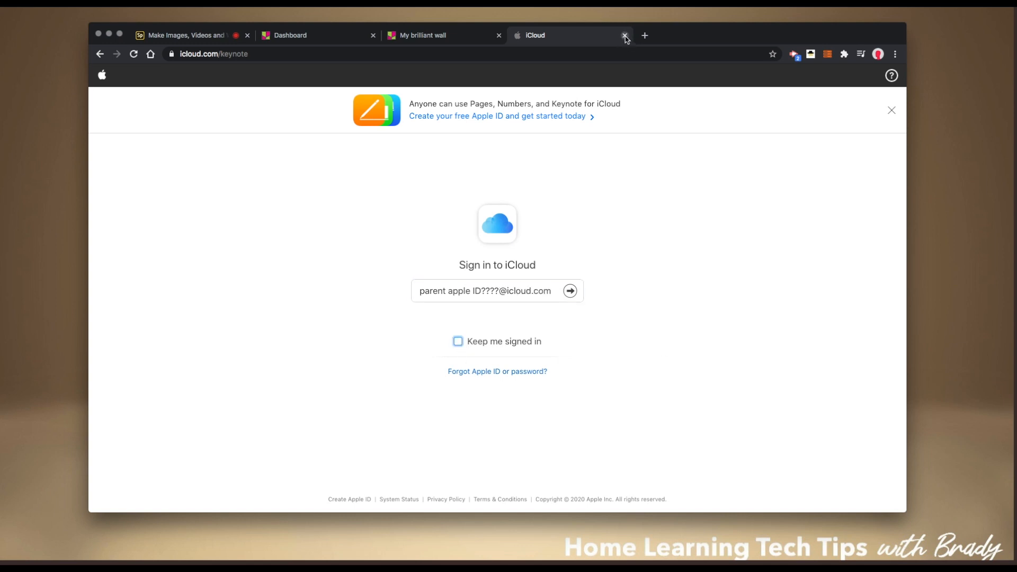